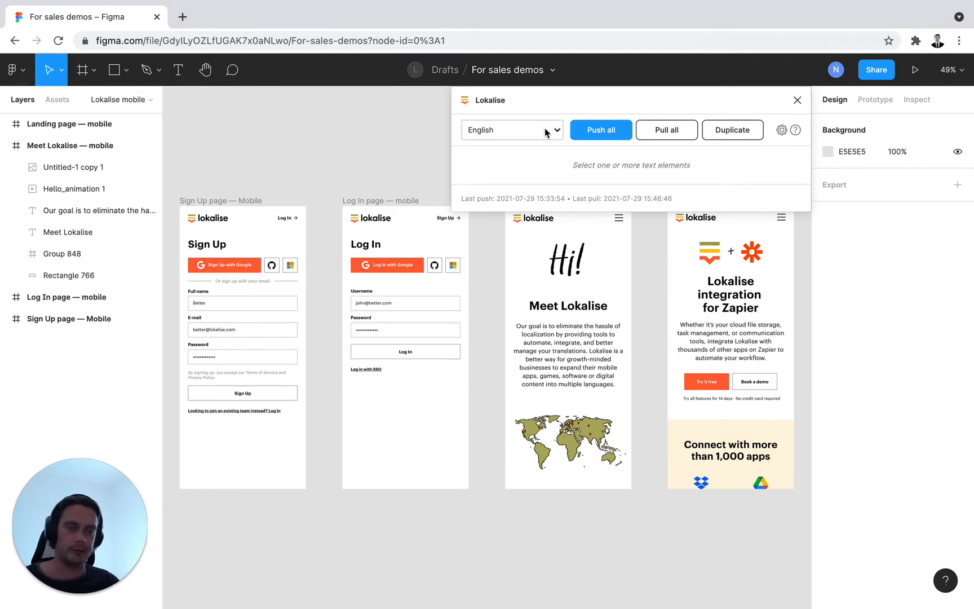
Step: Pull German from Lokalise, replacing English in 26 texts across the four mobile frames
left_click(511, 129)
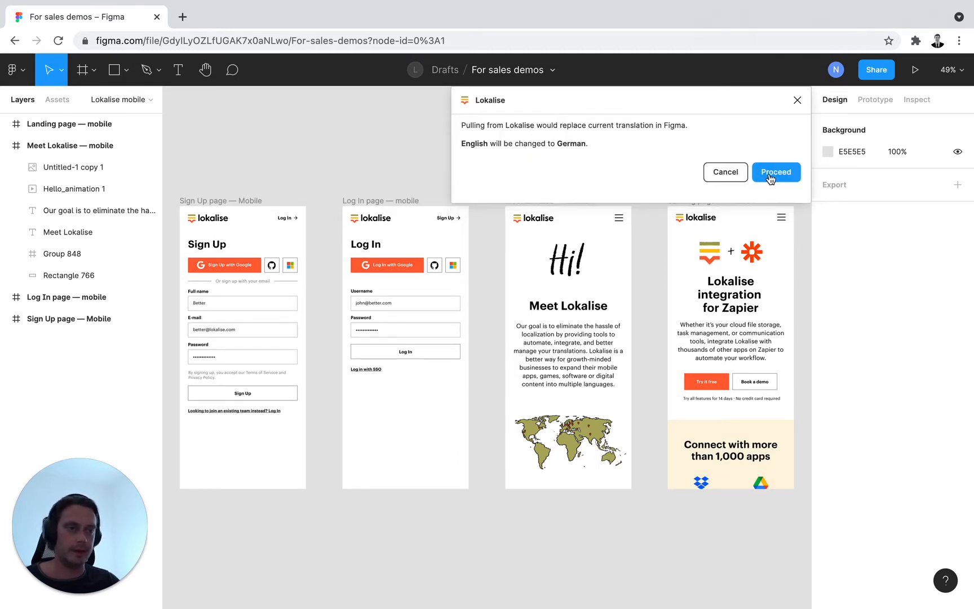
left_click(775, 173)
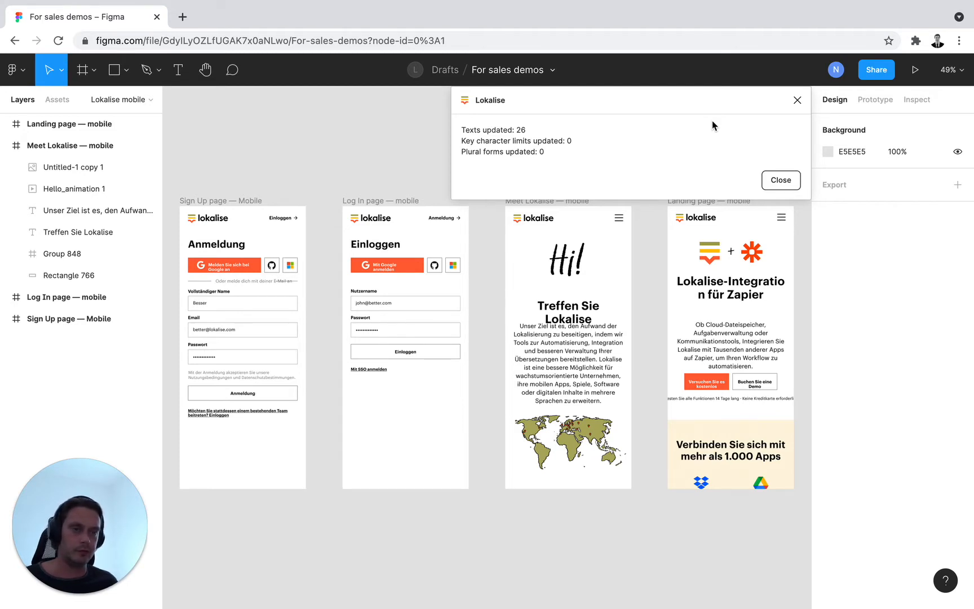
mouse_move(578, 154)
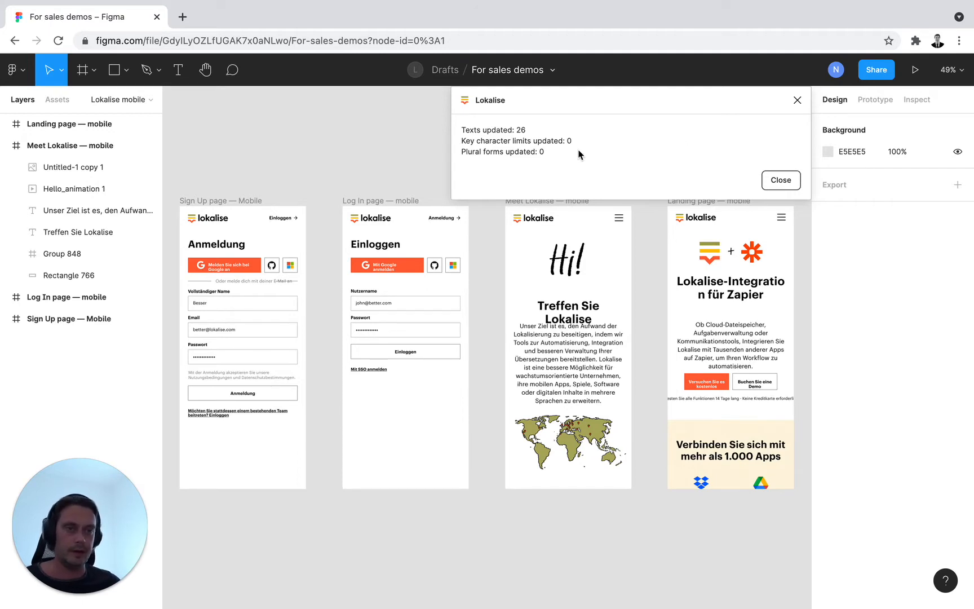
mouse_move(497, 328)
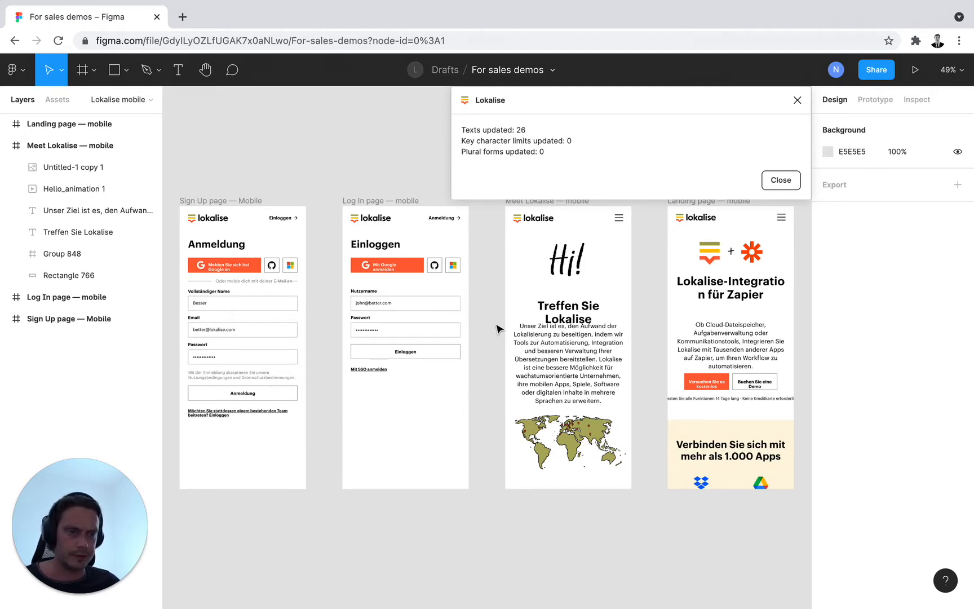
left_click(568, 305)
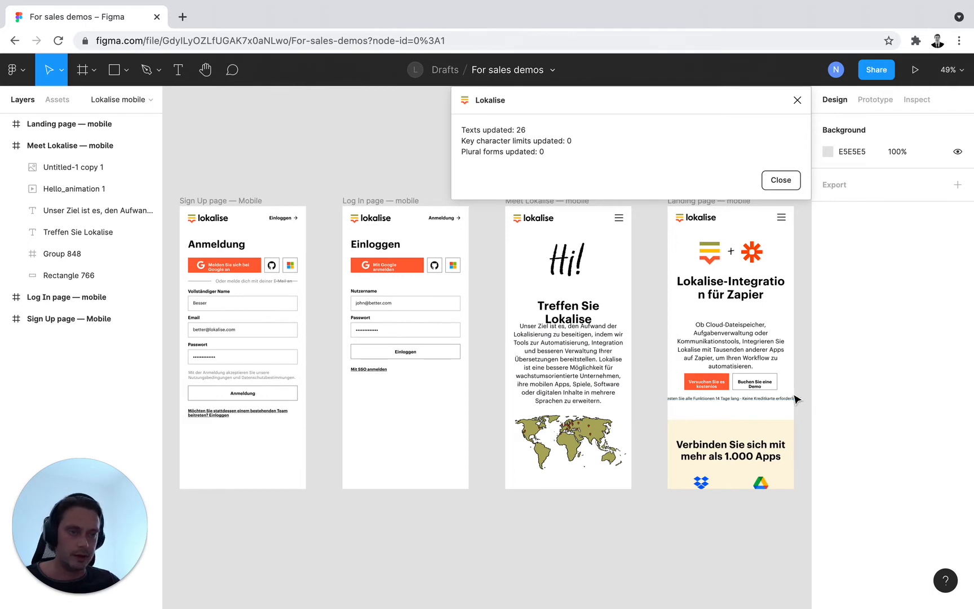
Step: Pull Russian translations into the four mobile frames, replacing the German texts
left_click(780, 181)
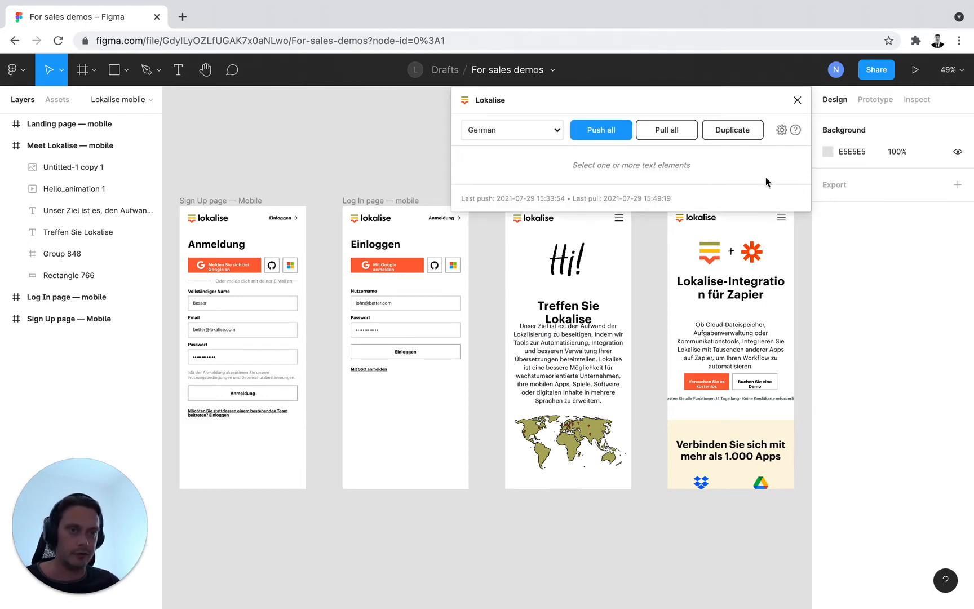
left_click(511, 129)
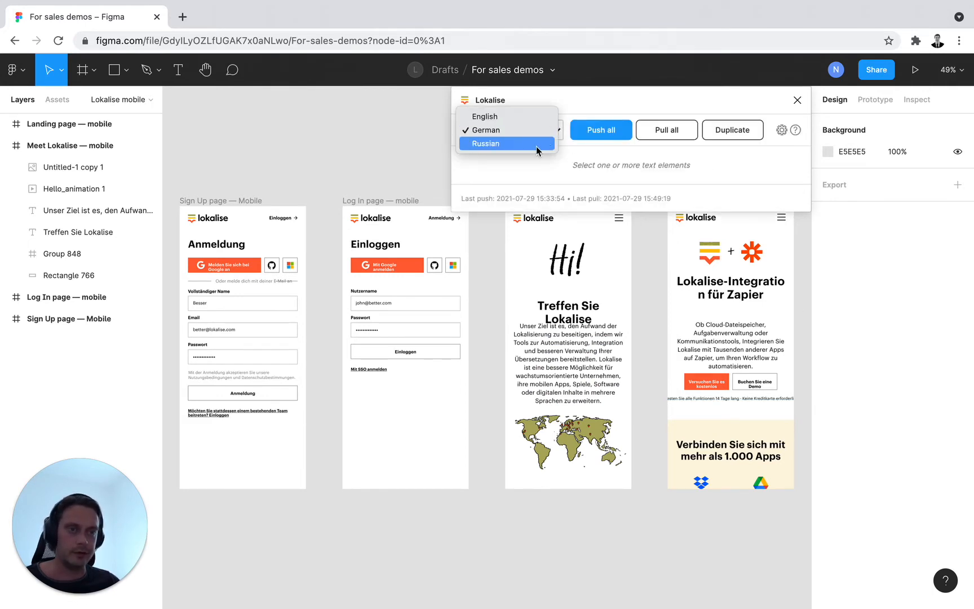
left_click(486, 143)
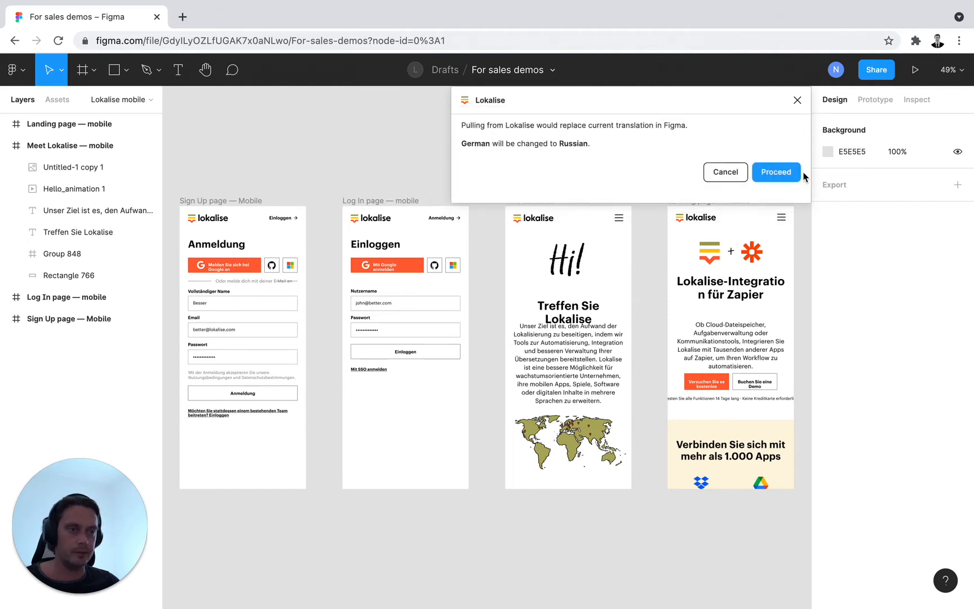
left_click(776, 172)
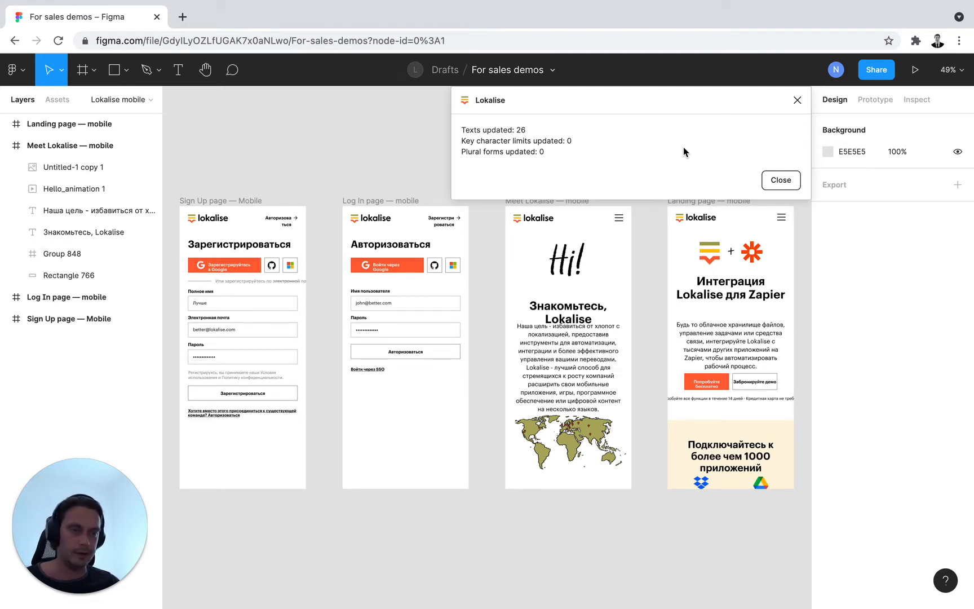
Step: Pull English back into the frames, restoring the original English texts
left_click(567, 311)
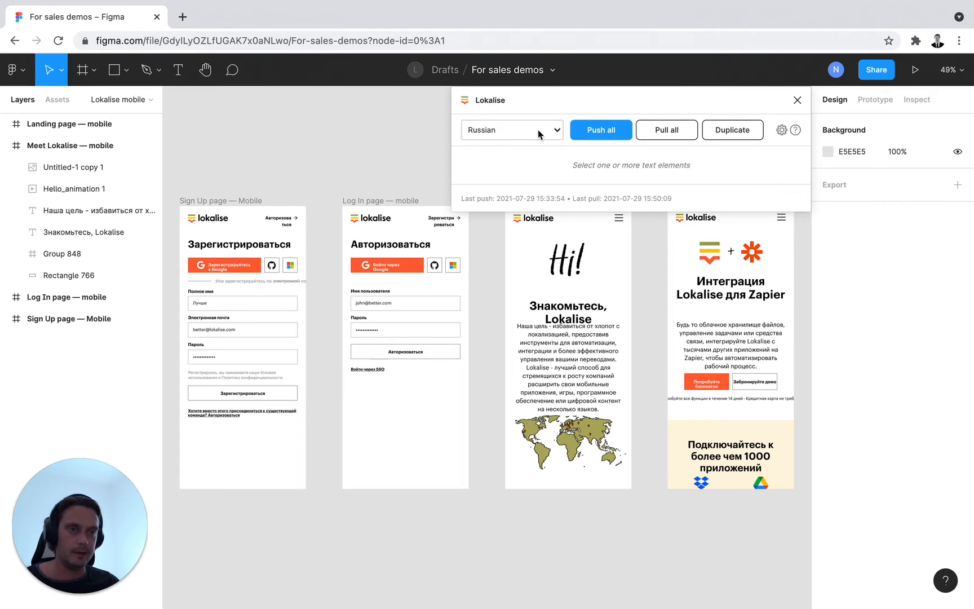
left_click(665, 130)
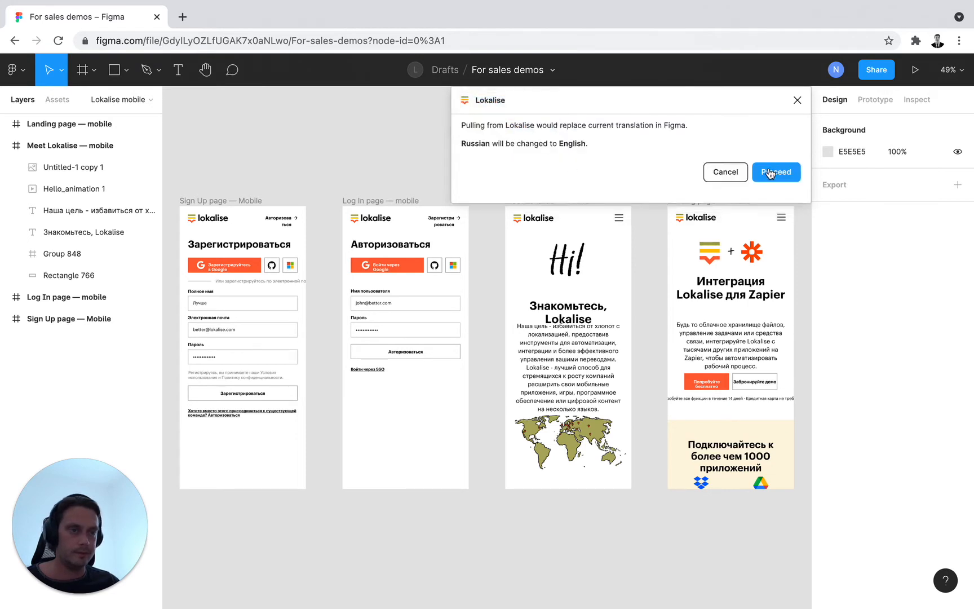
left_click(775, 172)
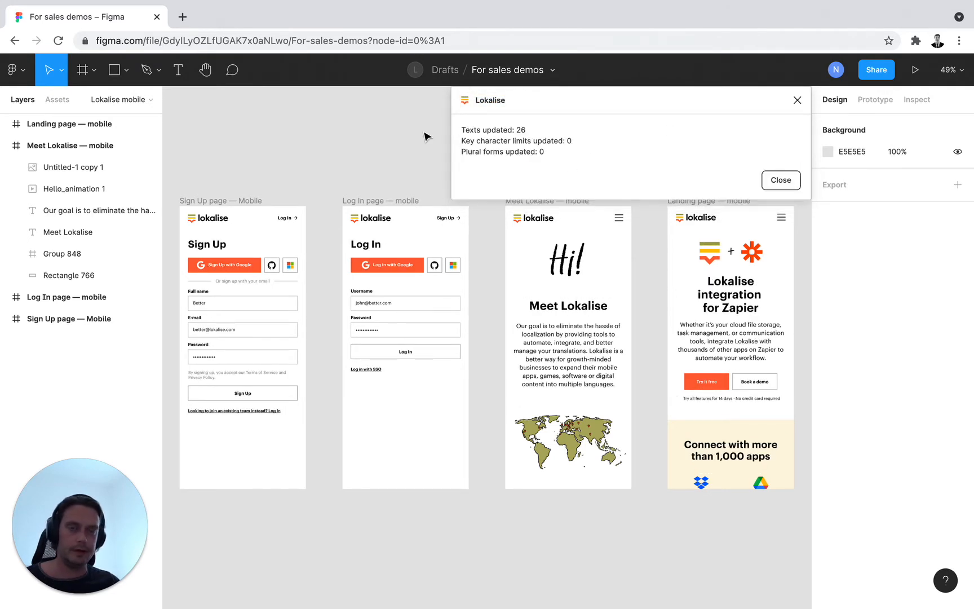
Step: Reach the Lokalise projects dashboard with Design stage l10n at 100% in three languages
left_click(344, 17)
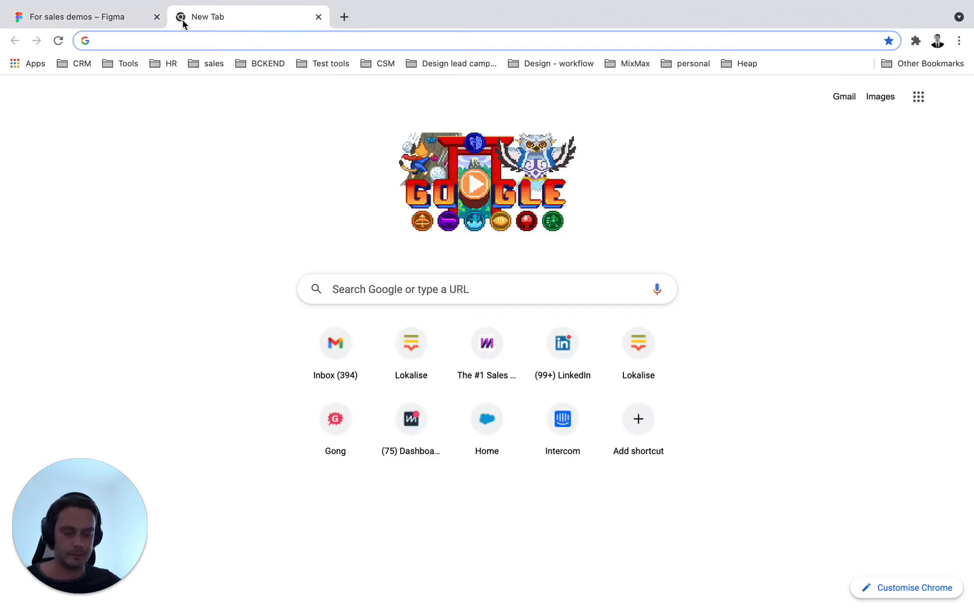
left_click(410, 342)
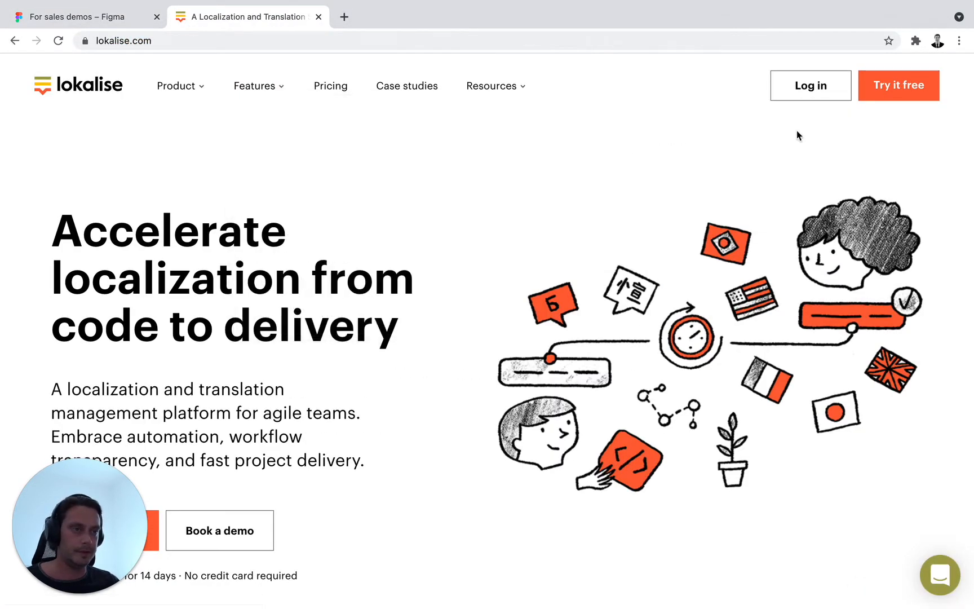
left_click(810, 85)
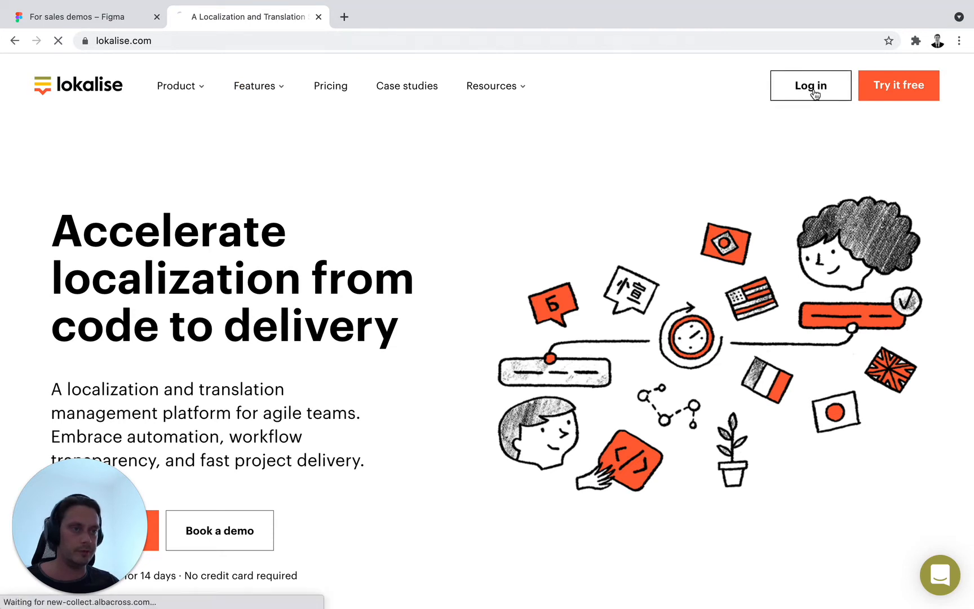
left_click(810, 86)
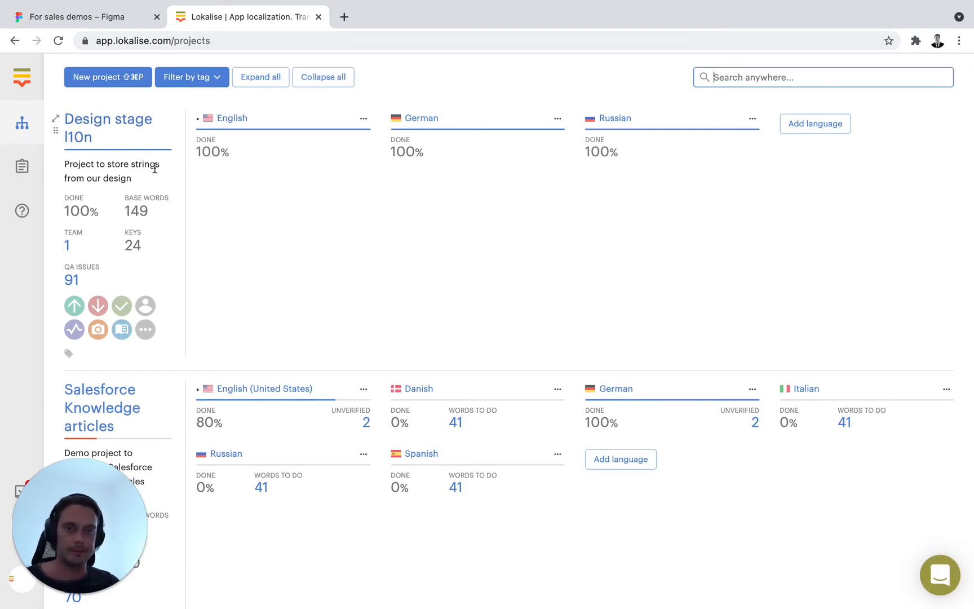
Step: Show the Design stage l10n keys with English, German and Russian translations side by side
left_click(107, 128)
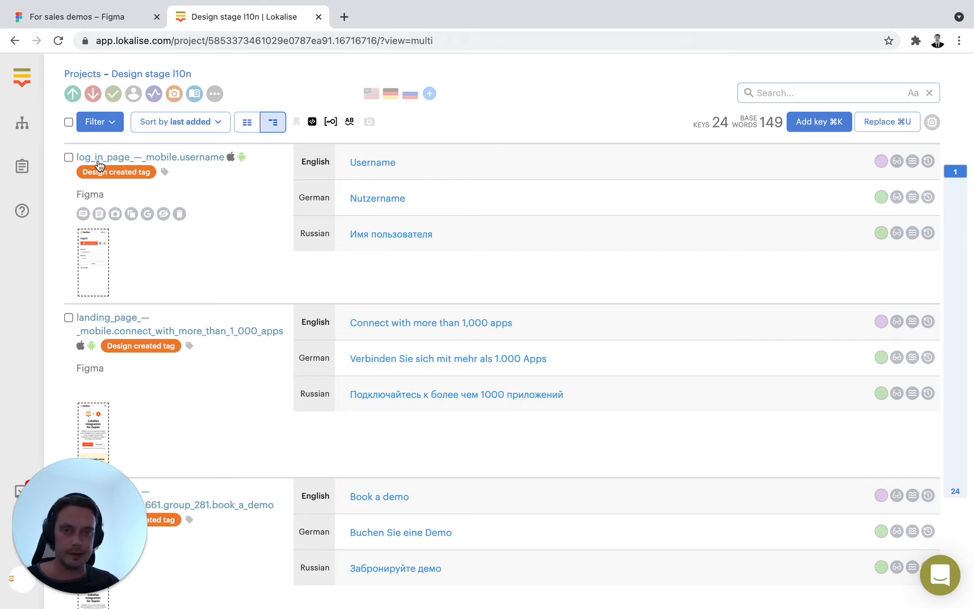
mouse_move(160, 169)
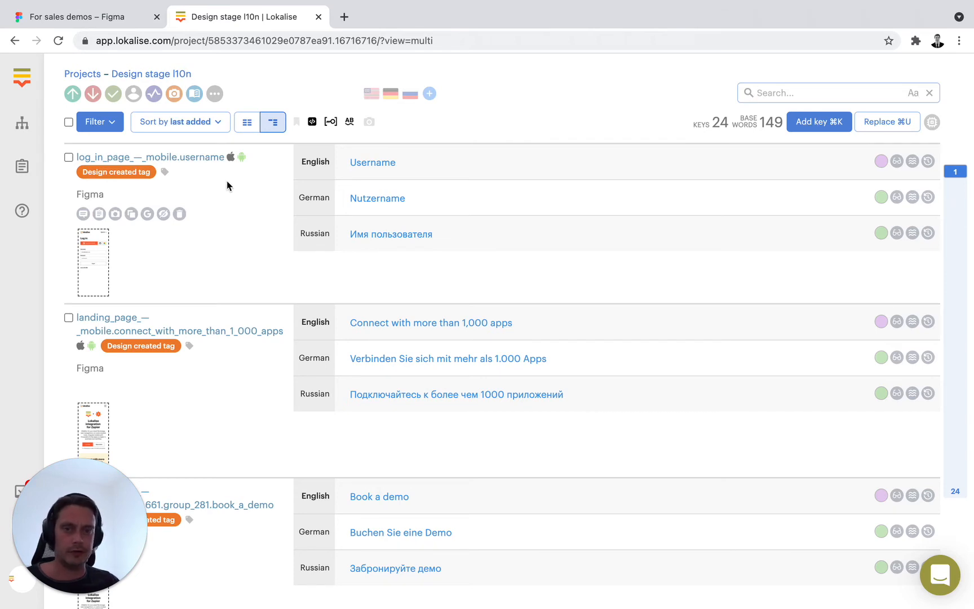
mouse_move(121, 180)
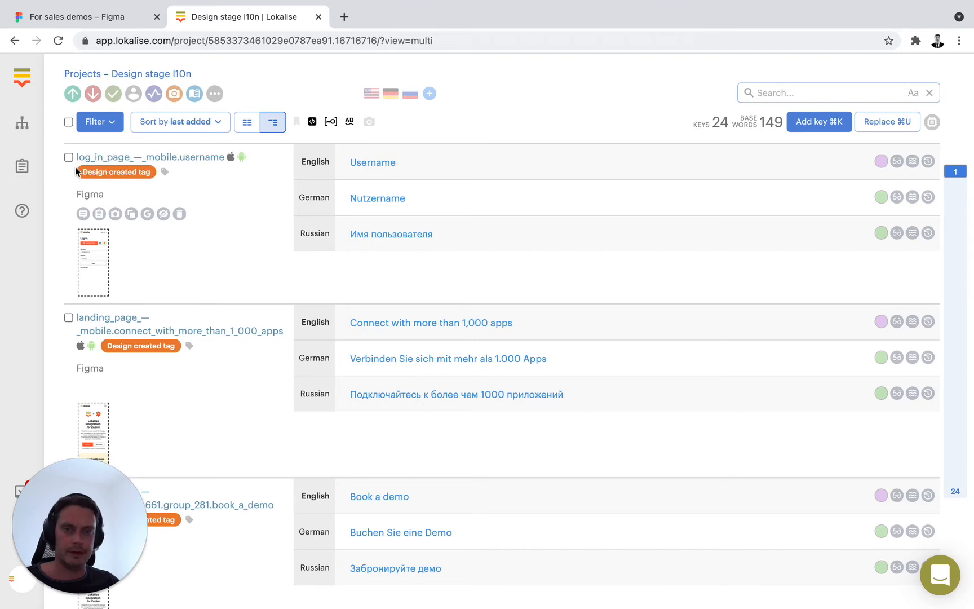
mouse_move(165, 173)
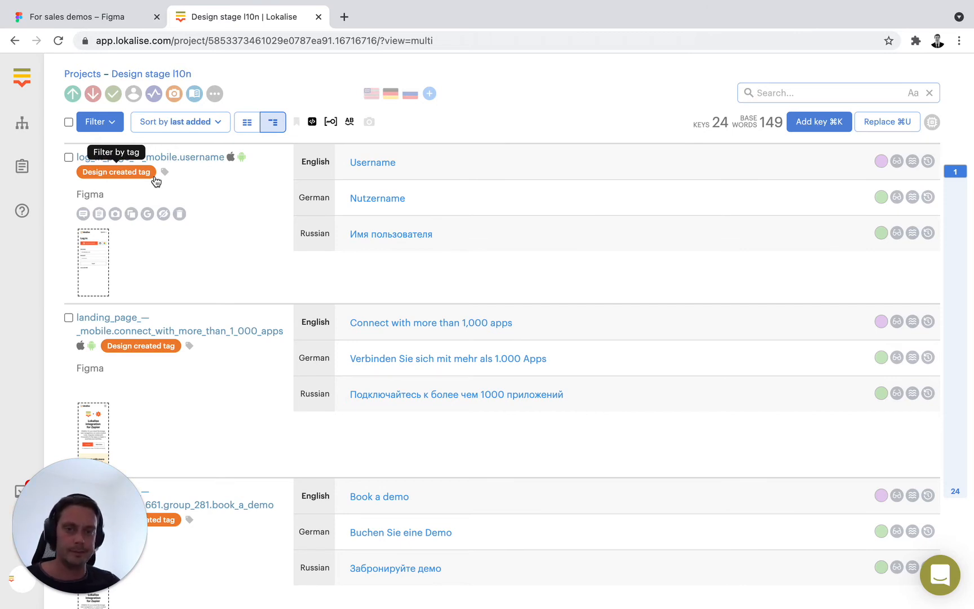
left_click(95, 120)
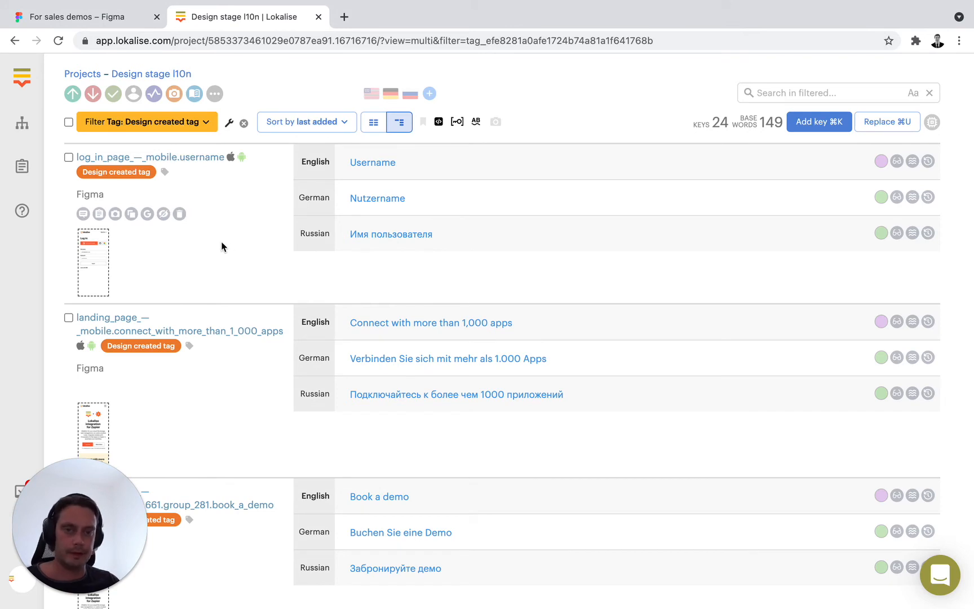
left_click(243, 121)
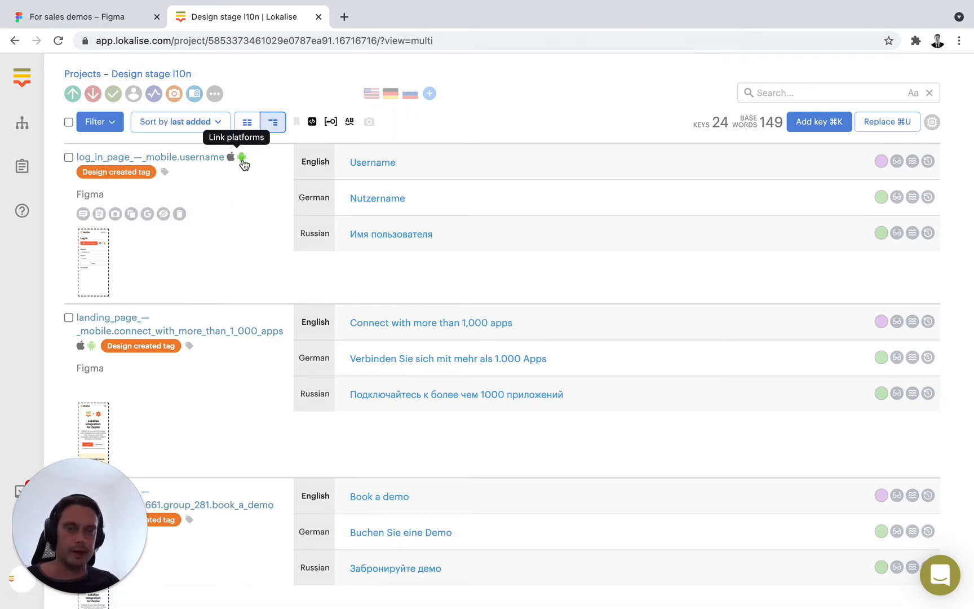
mouse_move(264, 180)
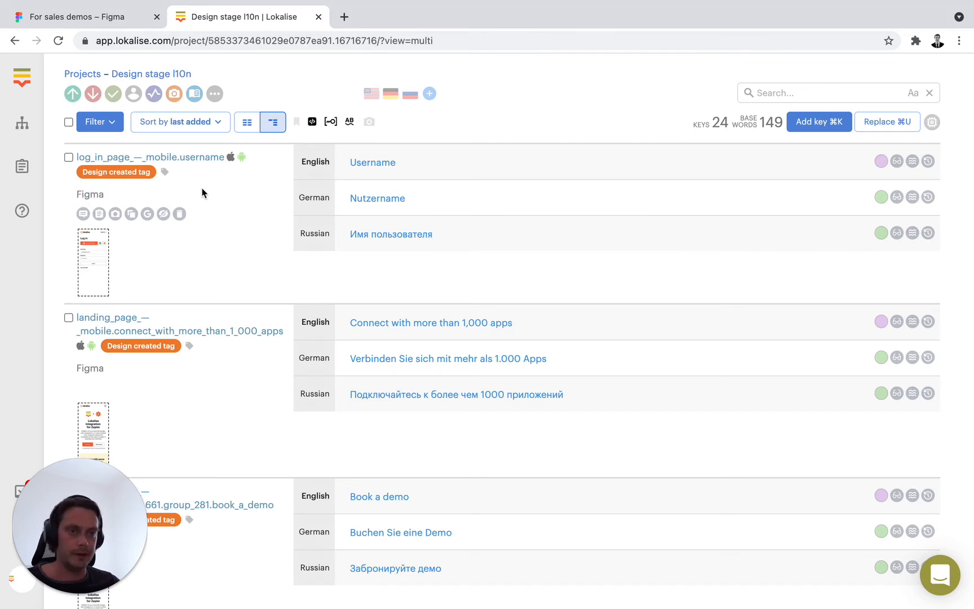
mouse_move(301, 169)
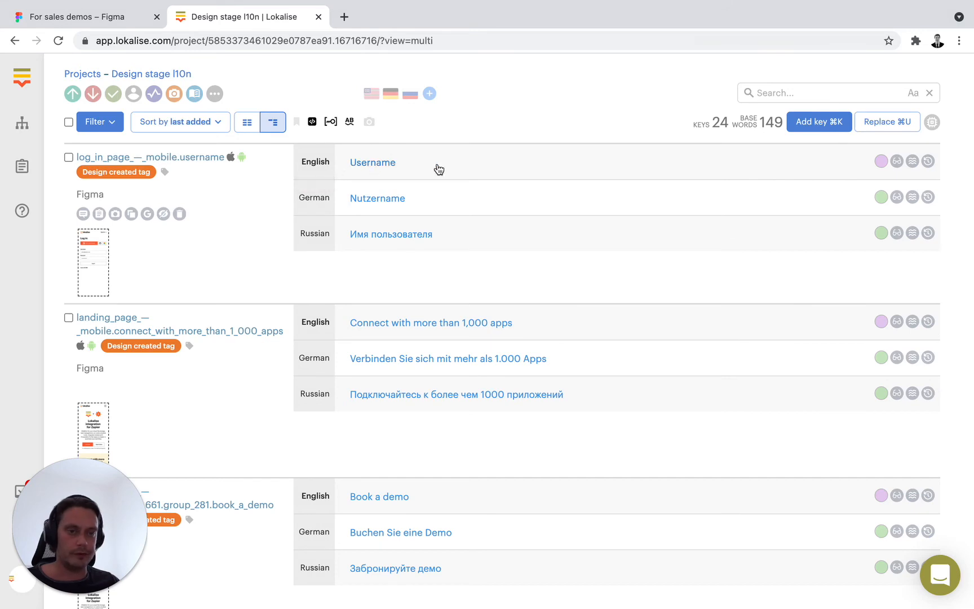
mouse_move(341, 191)
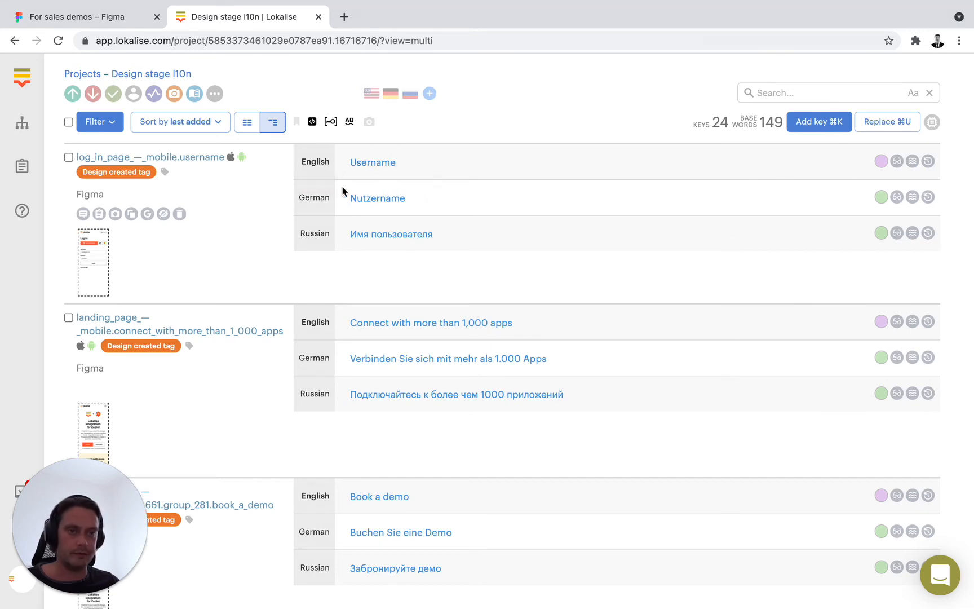
mouse_move(896, 233)
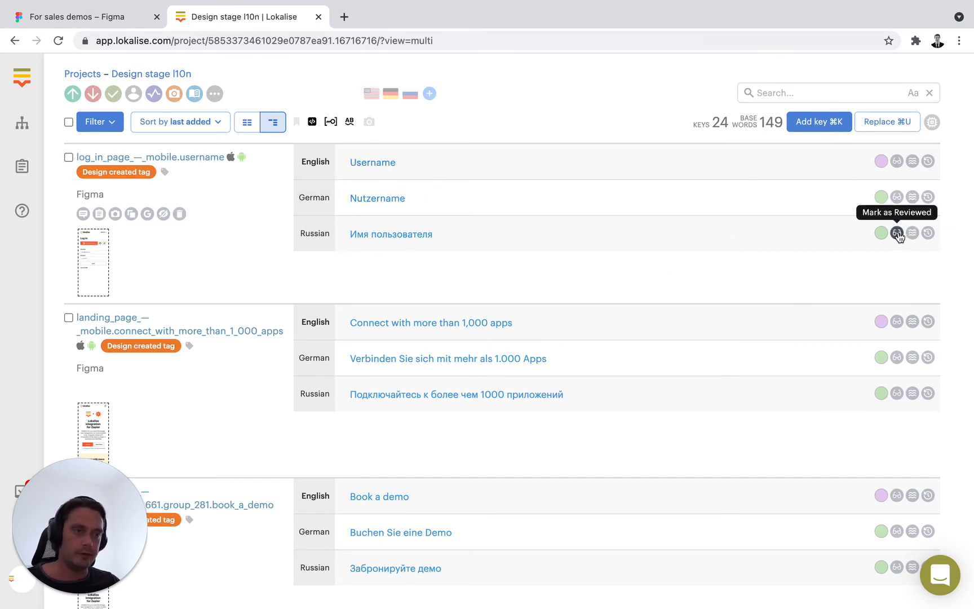
left_click(881, 197)
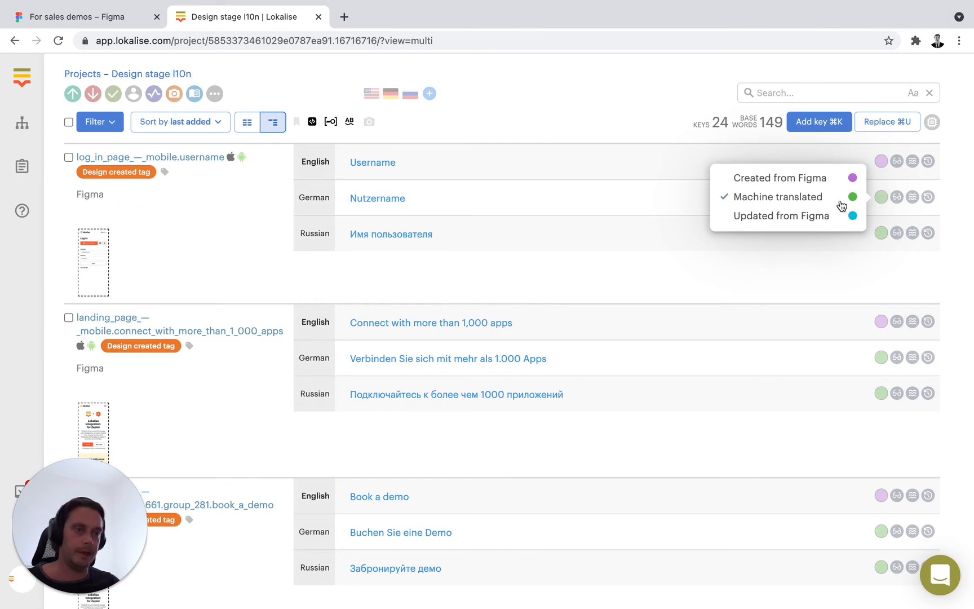
mouse_move(838, 205)
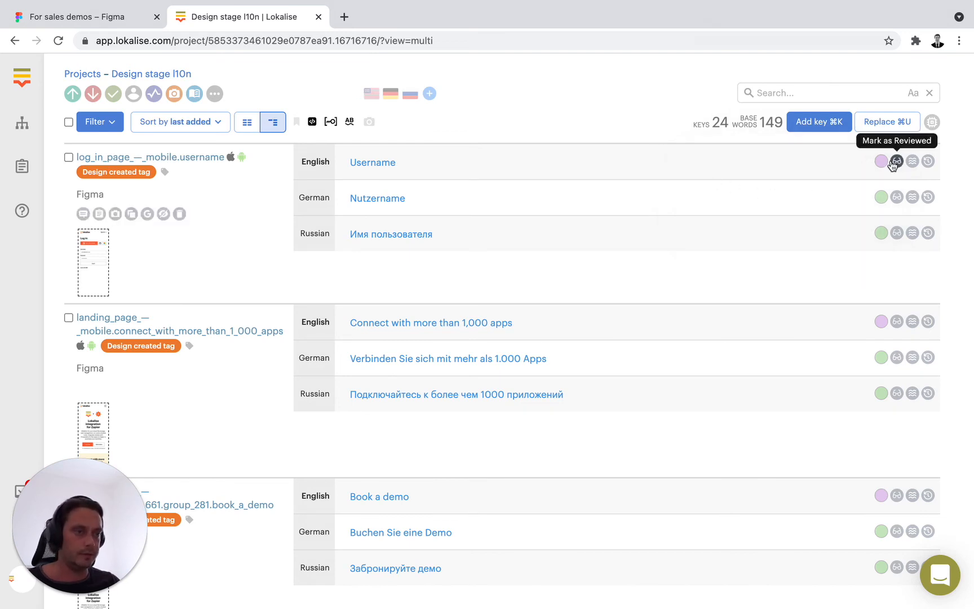
left_click(880, 162)
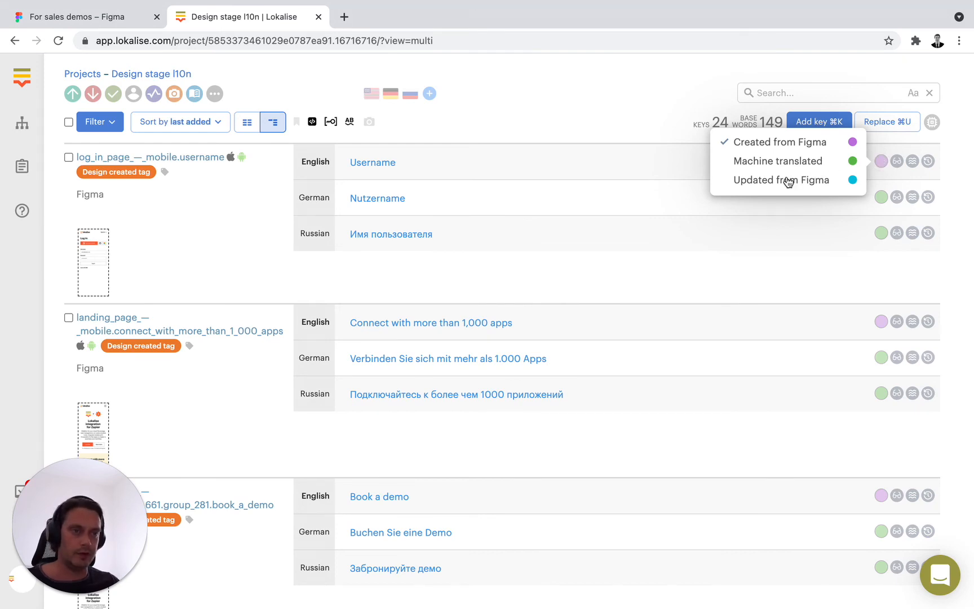
left_click(635, 125)
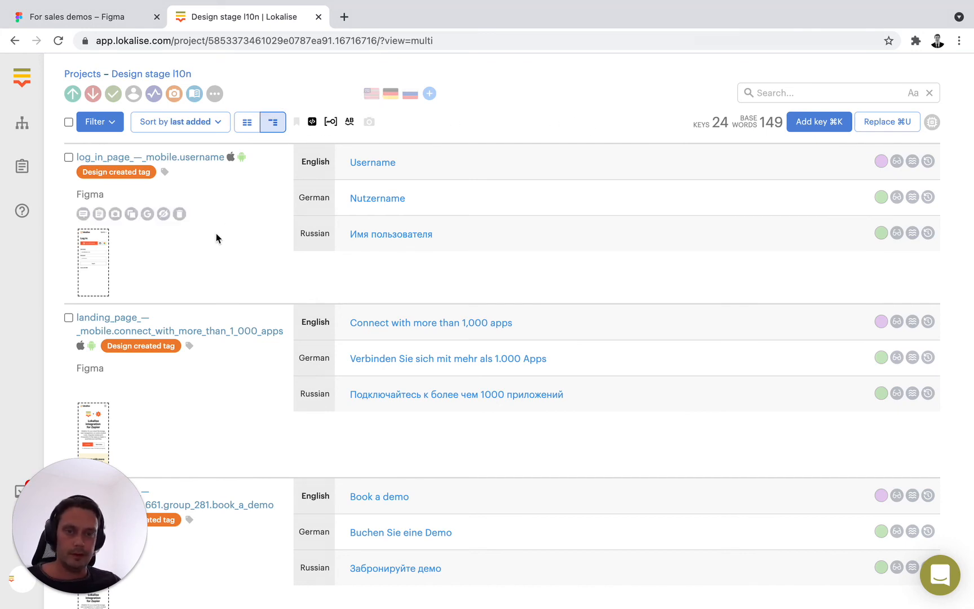
mouse_move(101, 255)
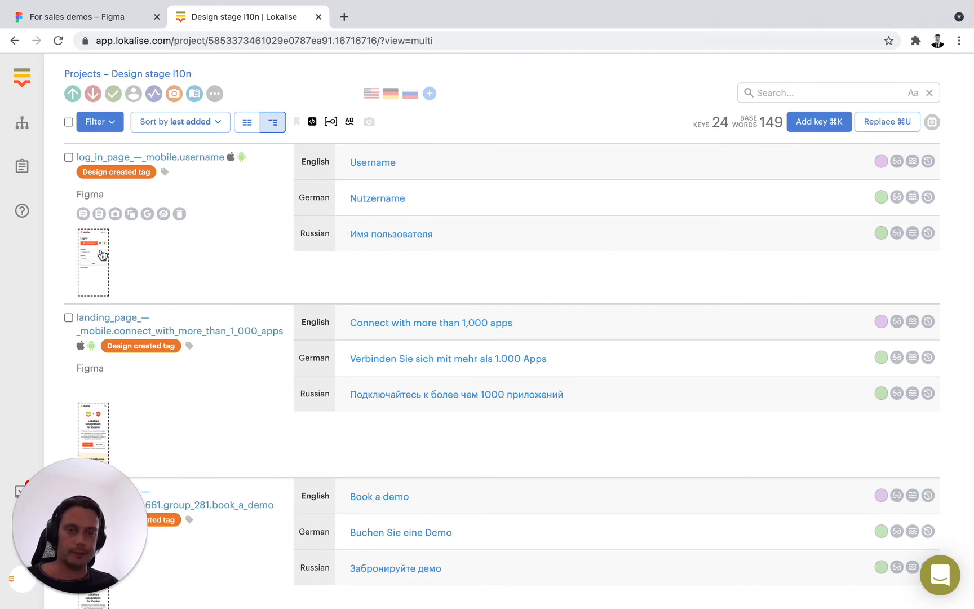
Step: View the Log In page mobile screenshot attached to the log_in_page username key
left_click(92, 261)
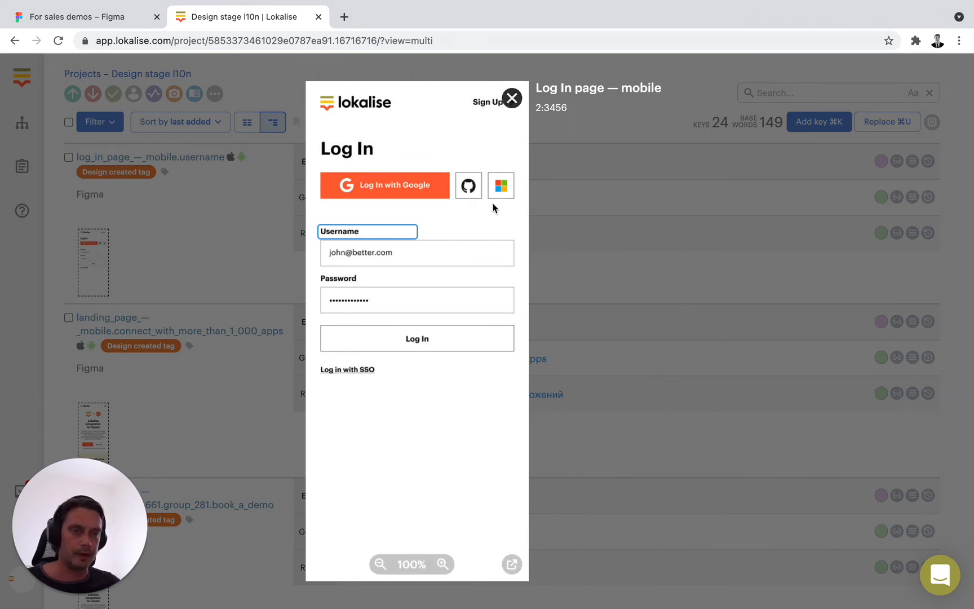
mouse_move(323, 246)
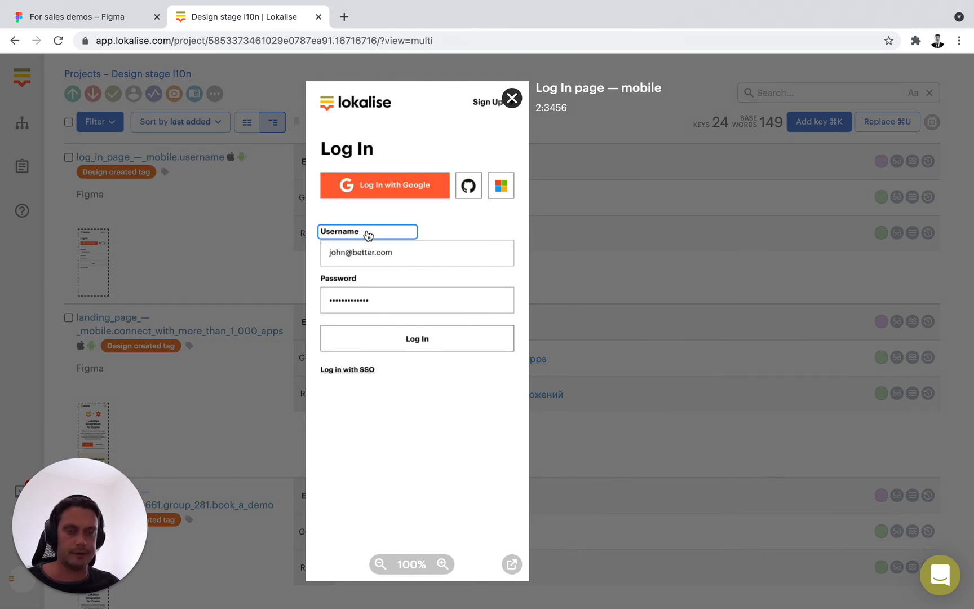
left_click(512, 98)
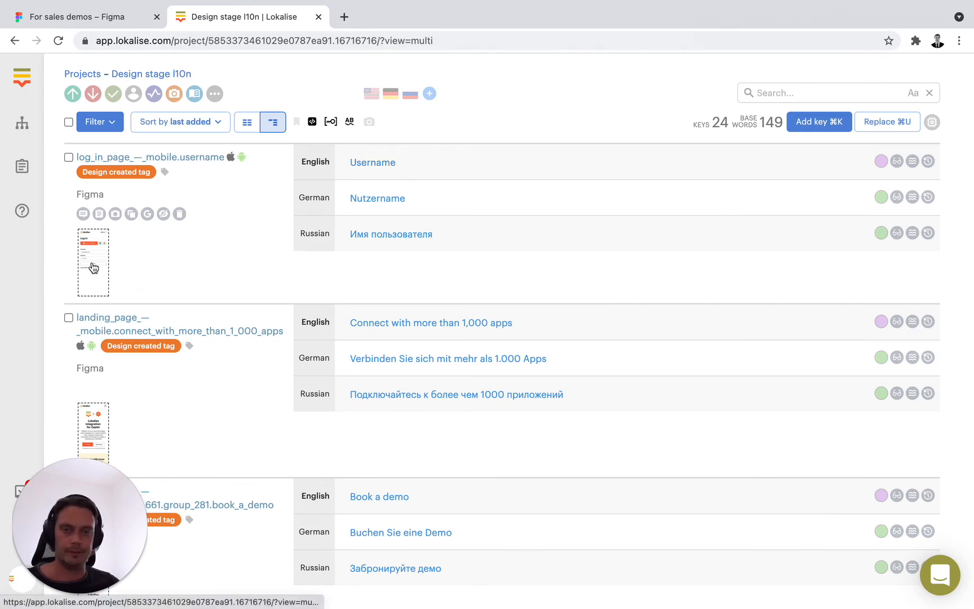
left_click(93, 260)
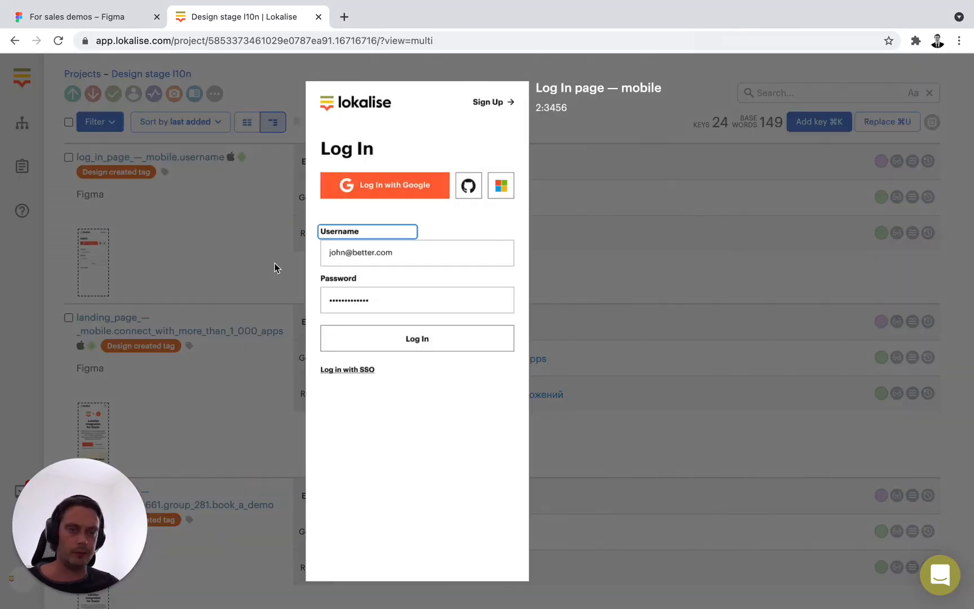